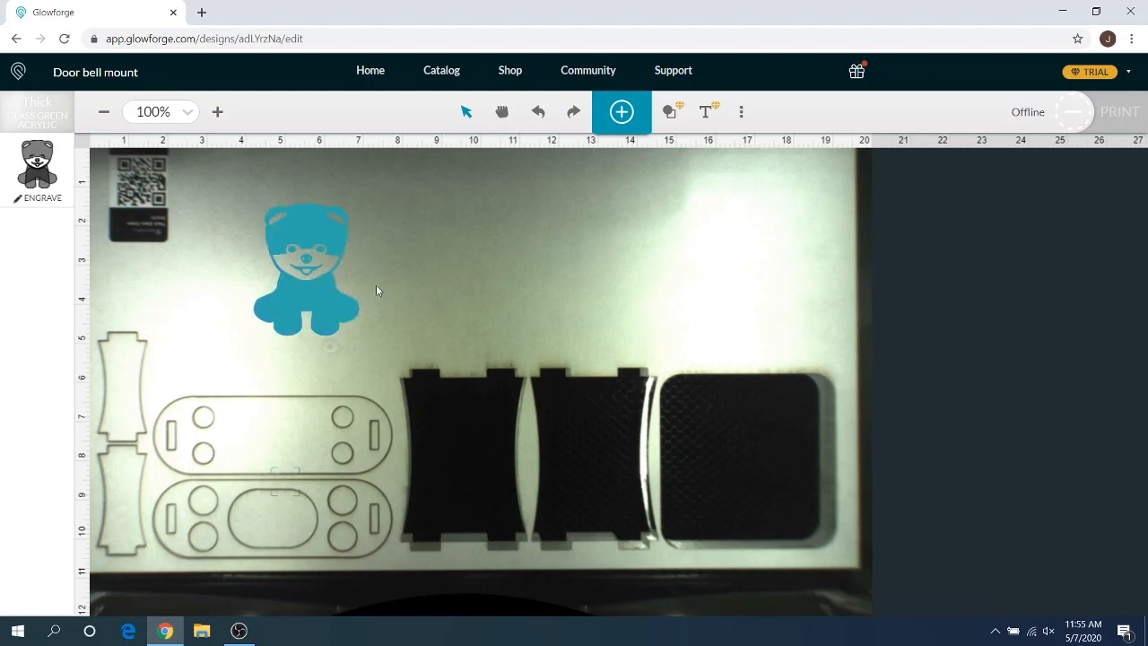
# - Briefly check the graphics library, then move the bear graphic to about 4.662 in X, 3.803 in Y
pyautogui.click(621, 111)
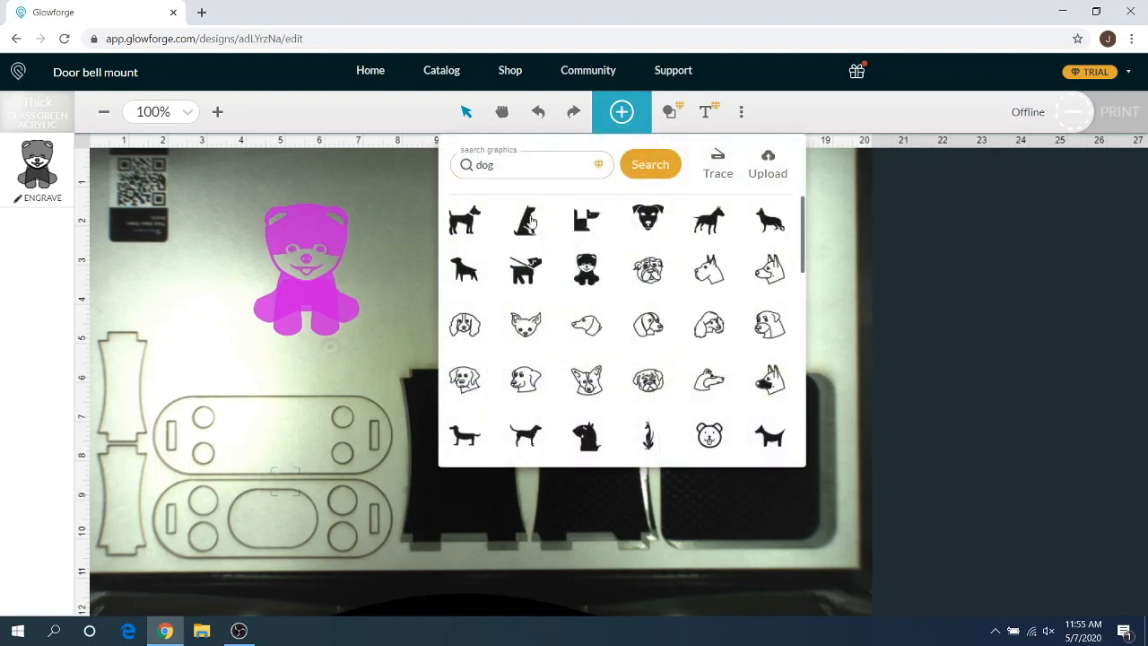
pyautogui.click(464, 219)
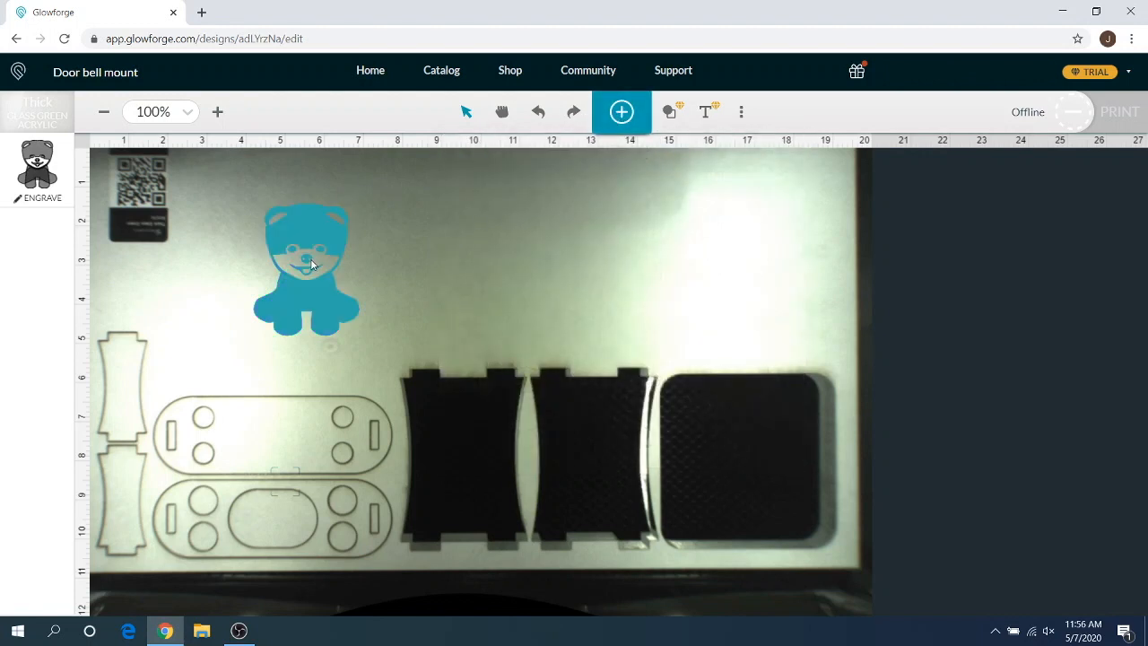
pyautogui.click(306, 269)
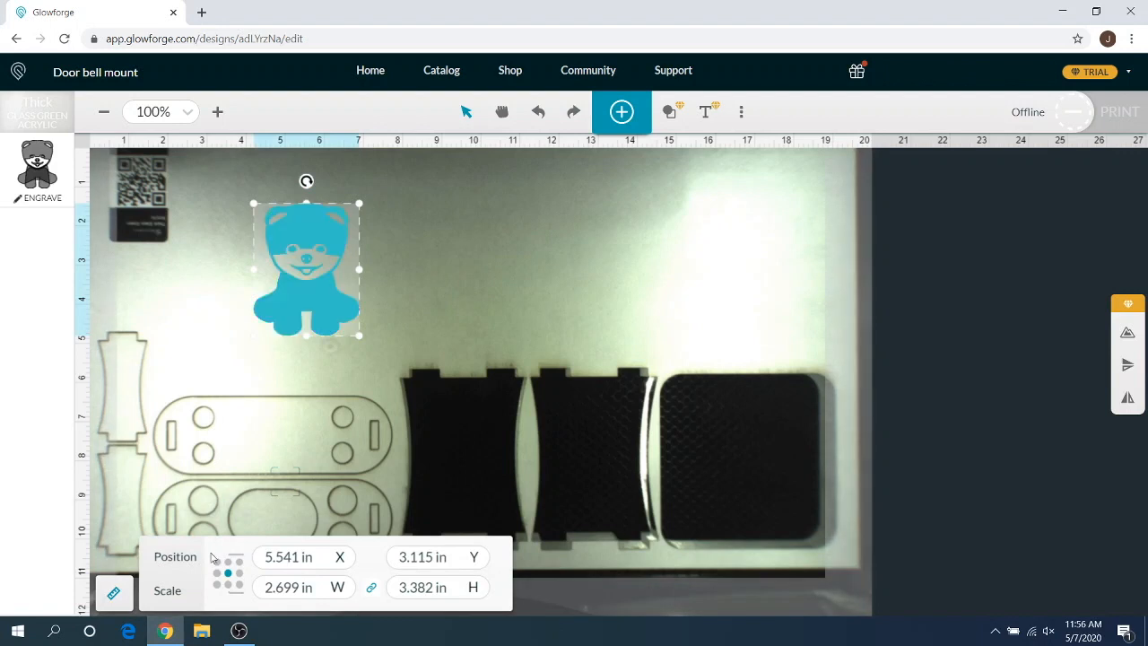
pyautogui.moveTo(345, 555)
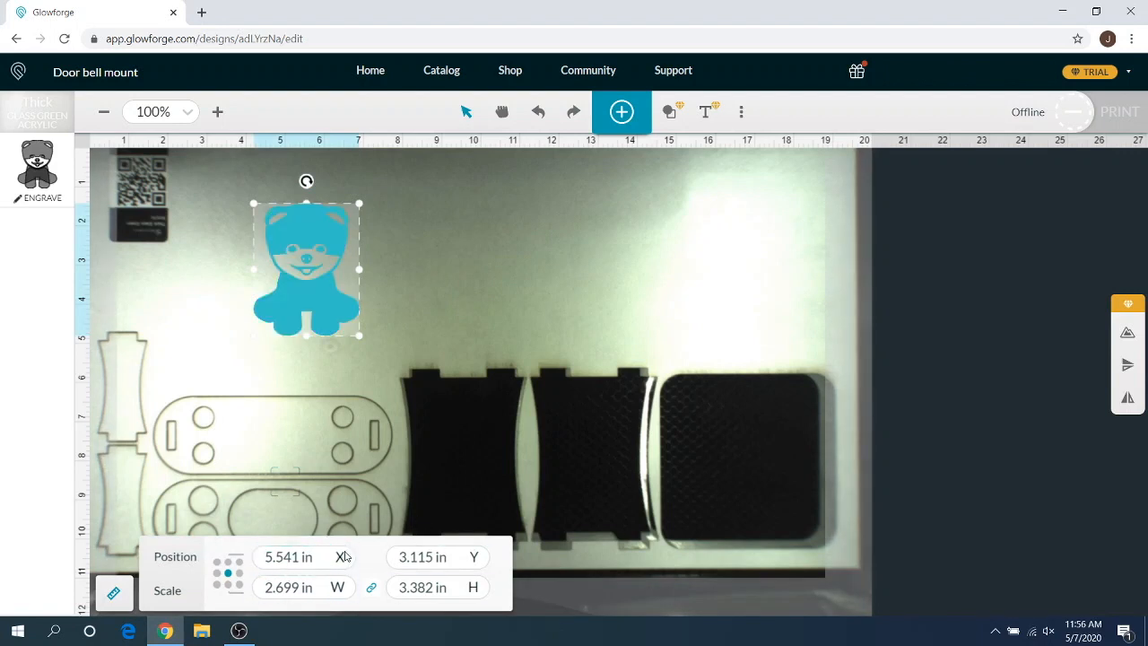
pyautogui.moveTo(150, 563)
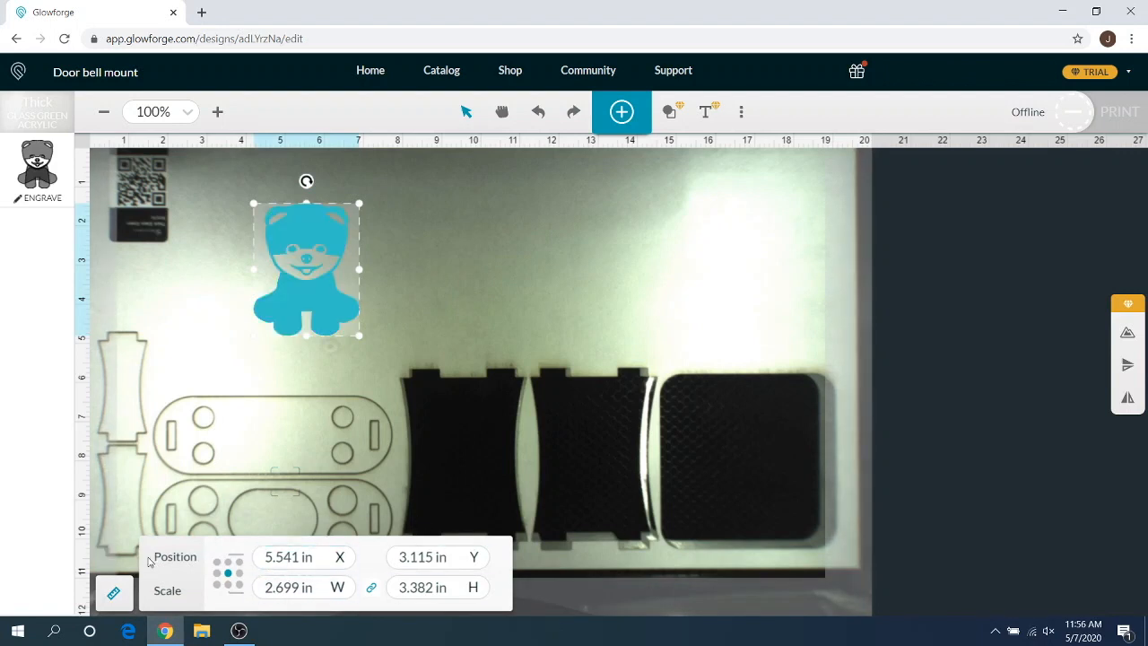
pyautogui.moveTo(312, 510)
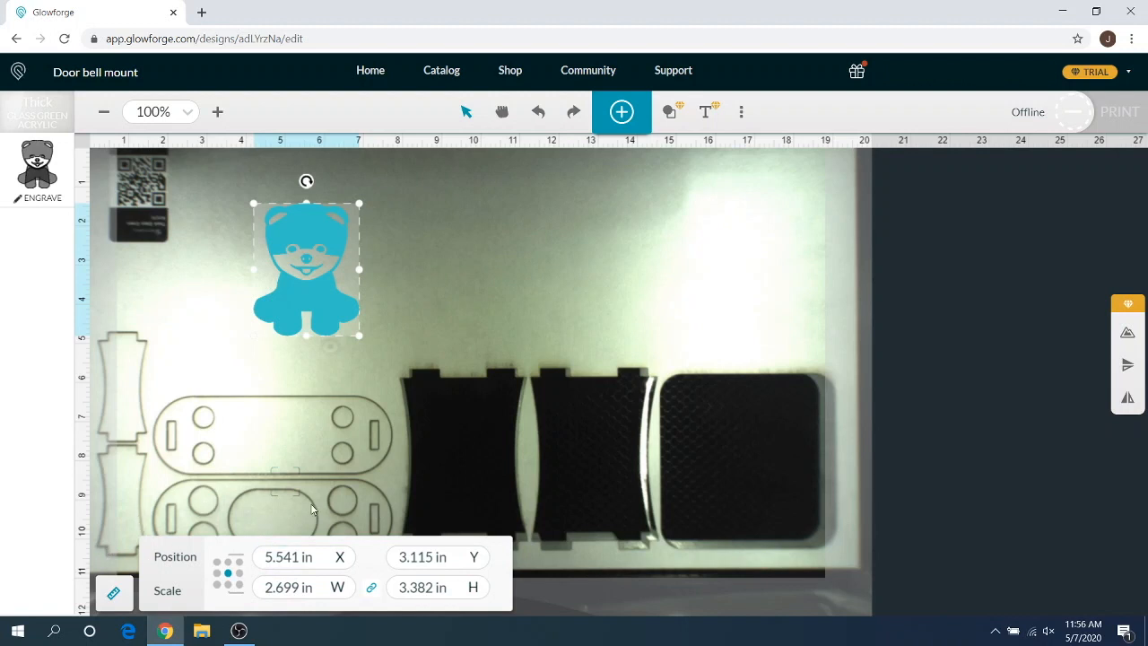
pyautogui.moveTo(359, 502)
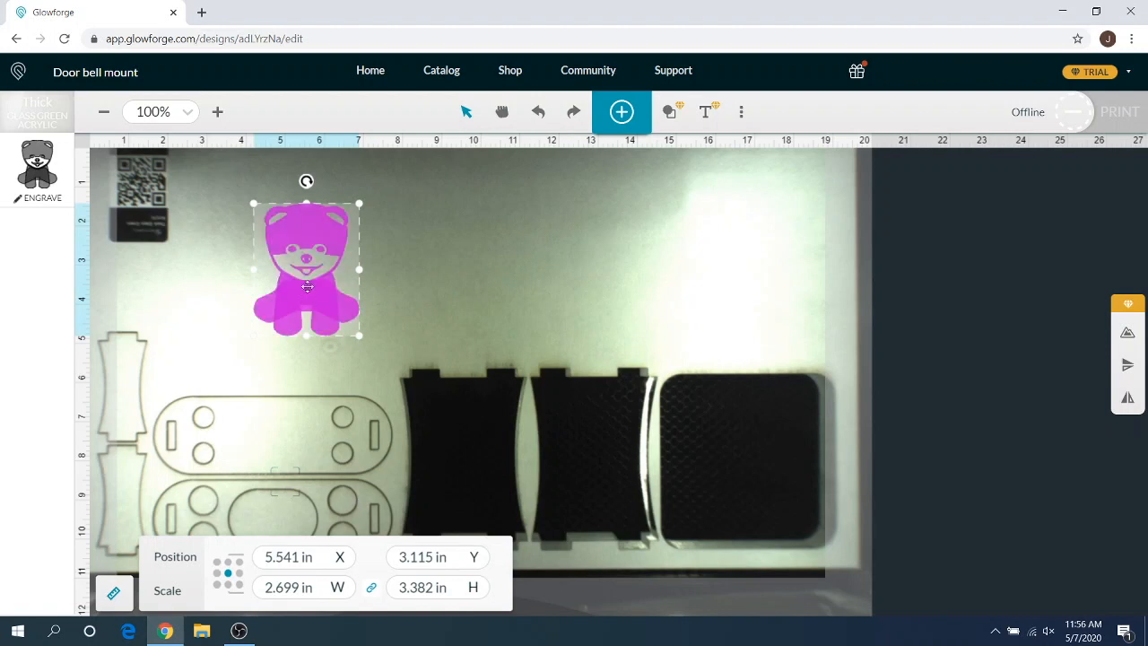
pyautogui.moveTo(305, 269); pyautogui.dragTo(254, 502)
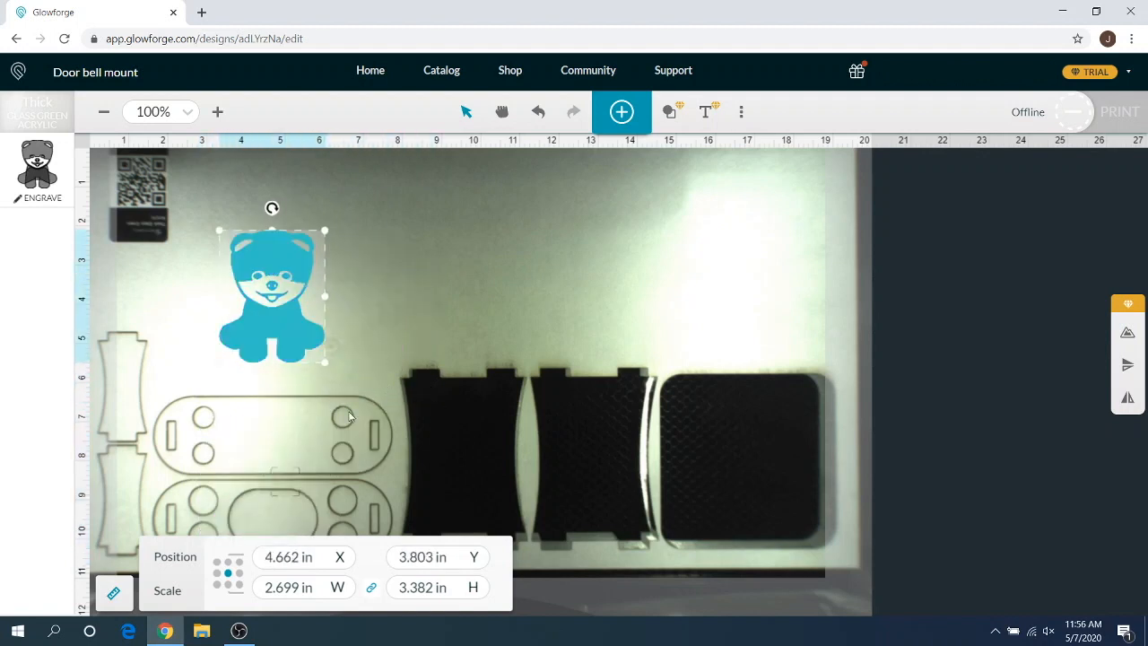
pyautogui.moveTo(115, 596)
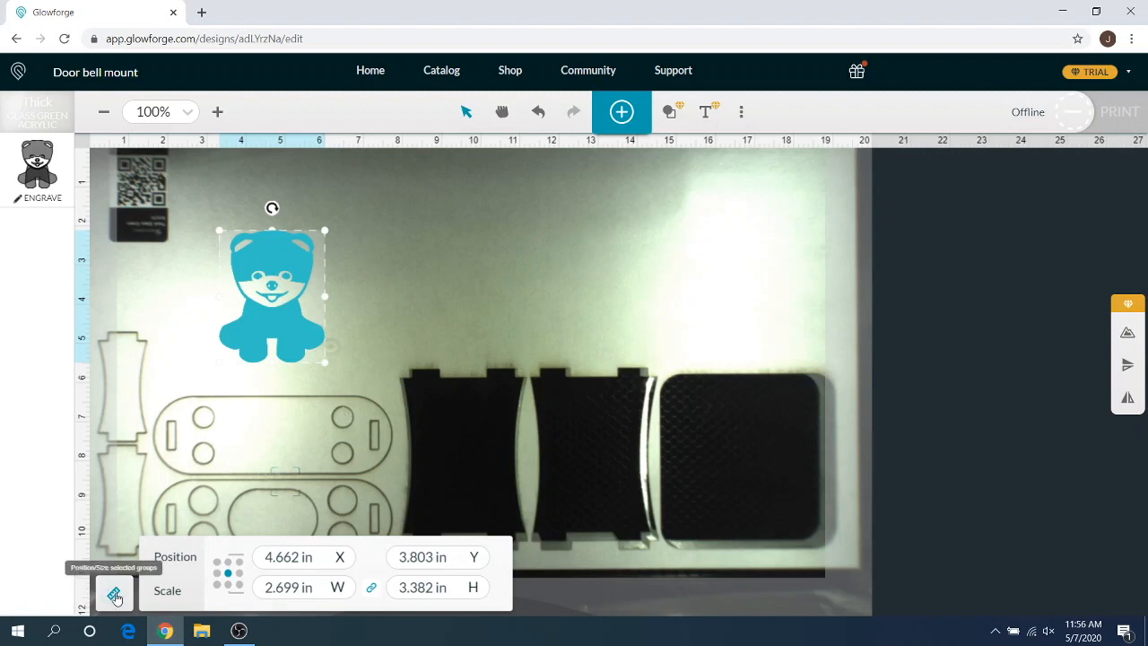
pyautogui.click(115, 594)
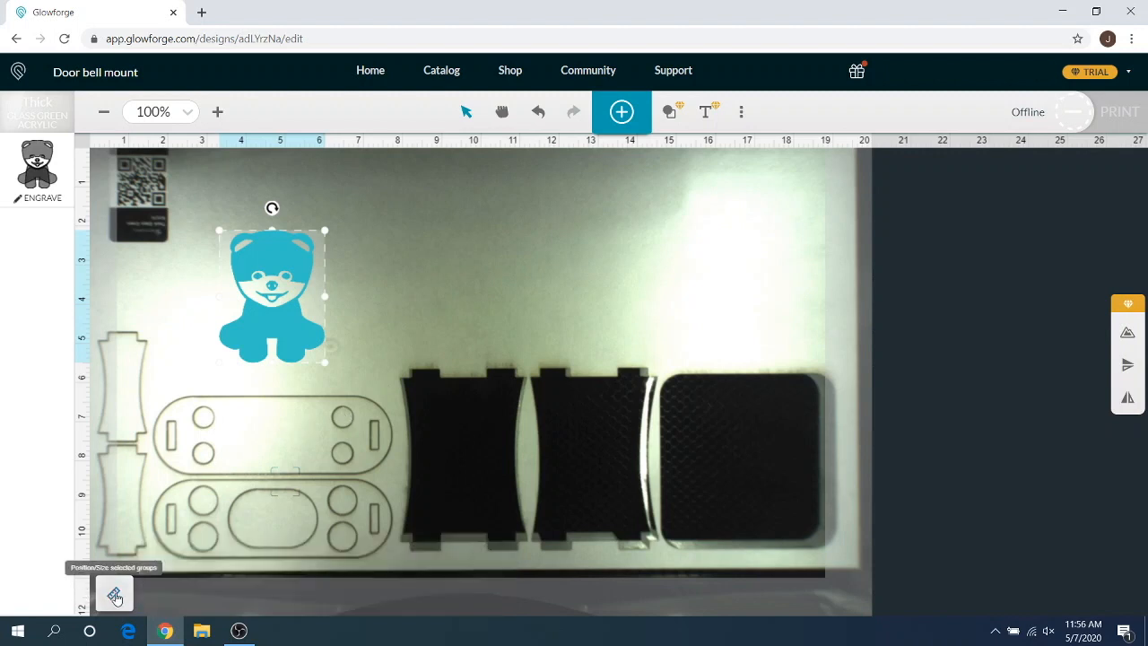
pyautogui.moveTo(409, 525)
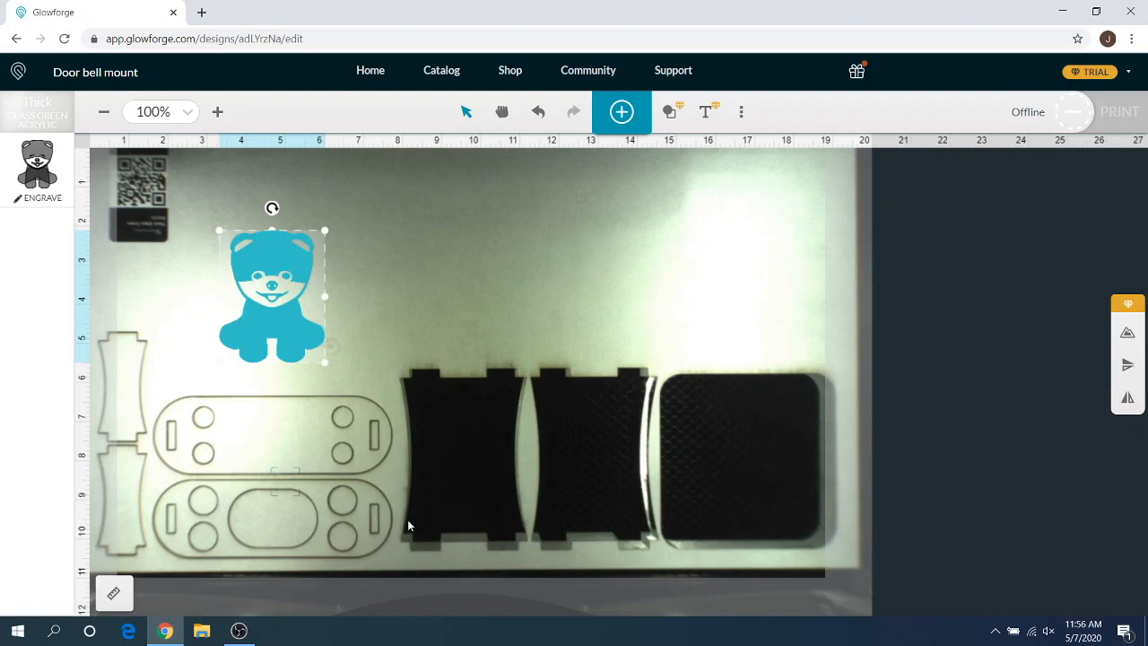
pyautogui.moveTo(391, 505)
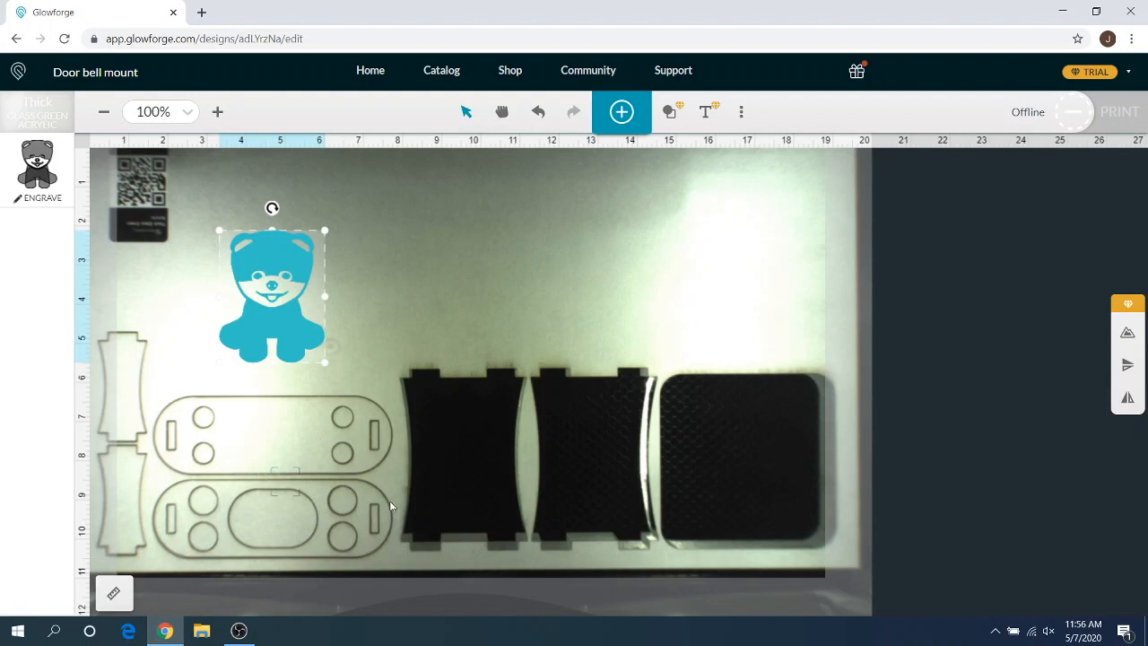
pyautogui.moveTo(207, 552)
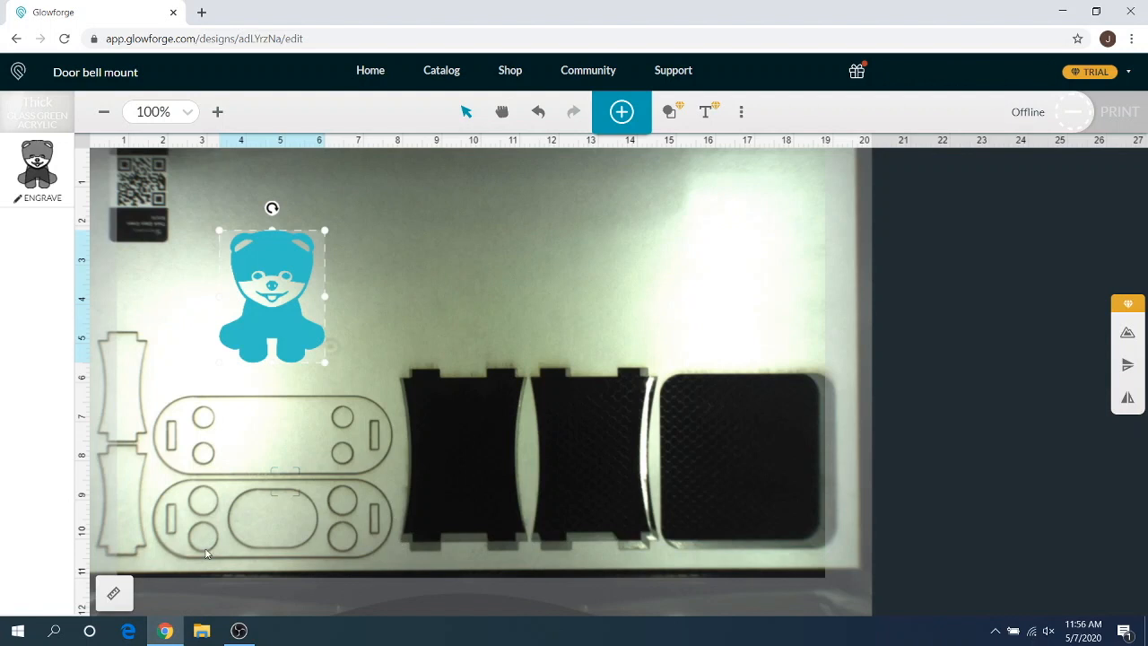
pyautogui.moveTo(161, 572)
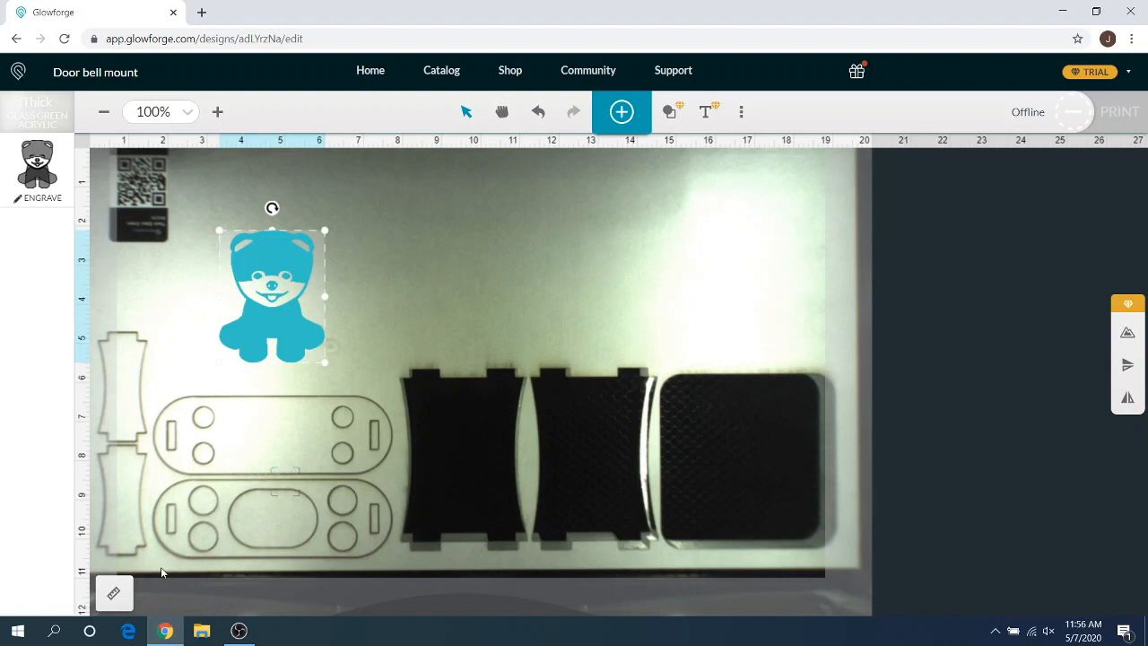
pyautogui.moveTo(133, 581)
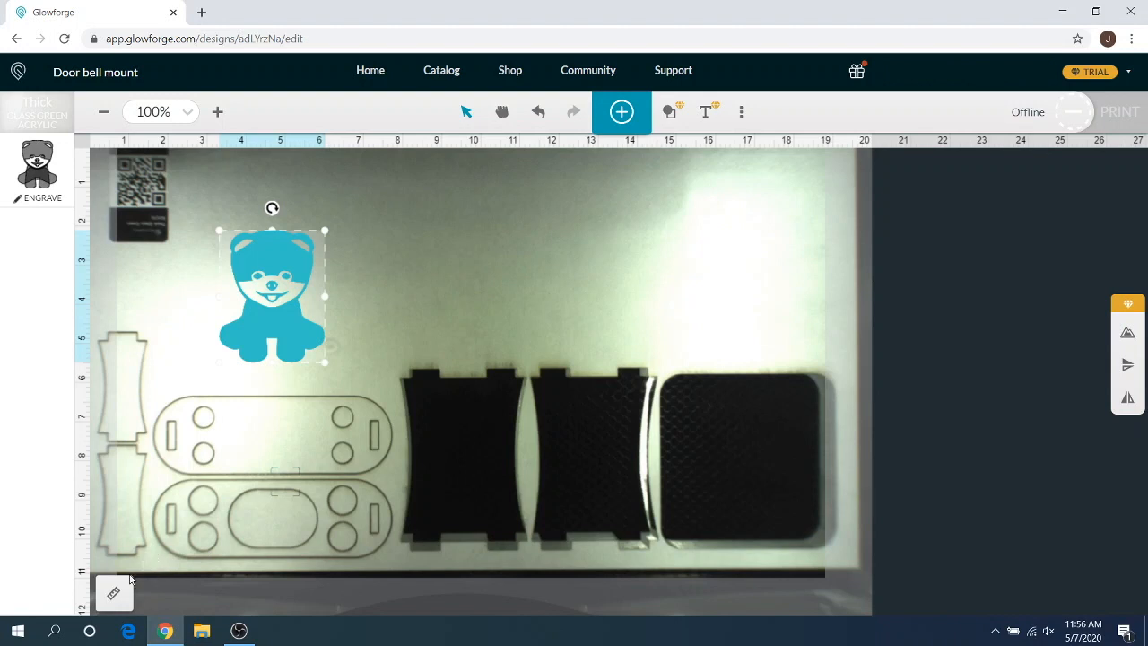
pyautogui.click(115, 591)
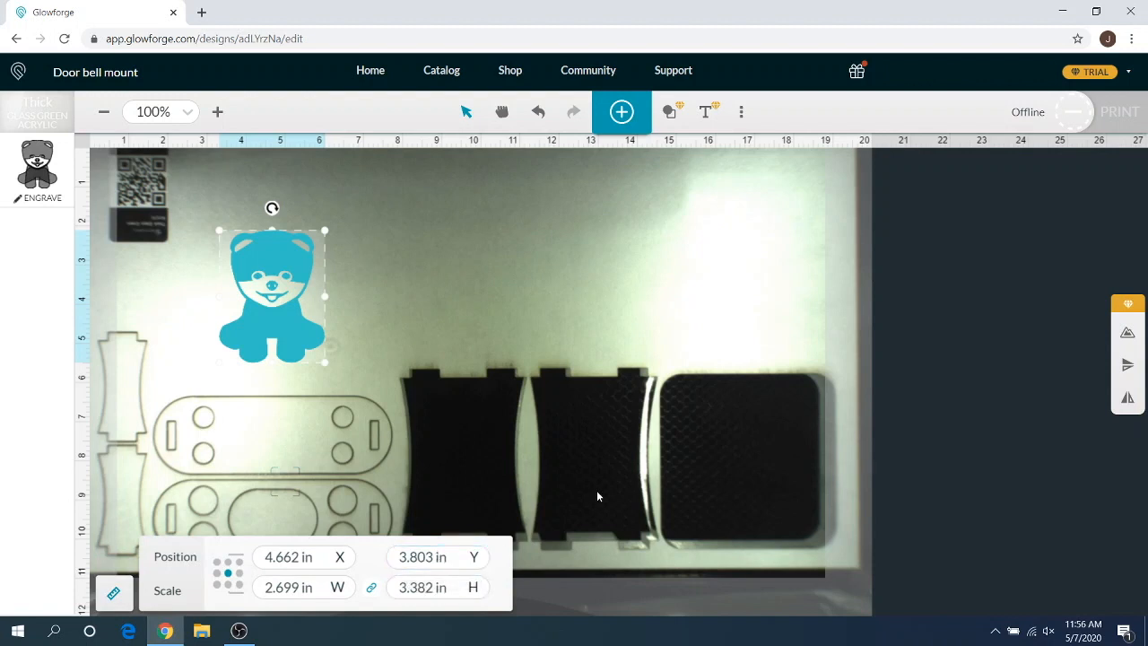
pyautogui.moveTo(373, 520)
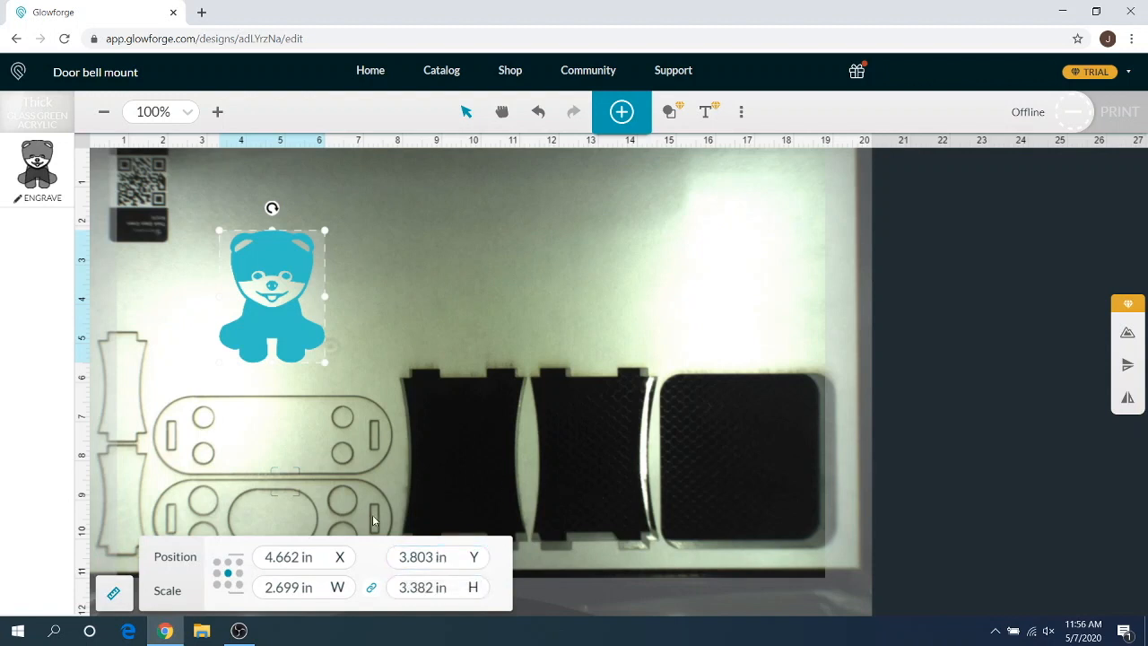
pyautogui.moveTo(385, 492)
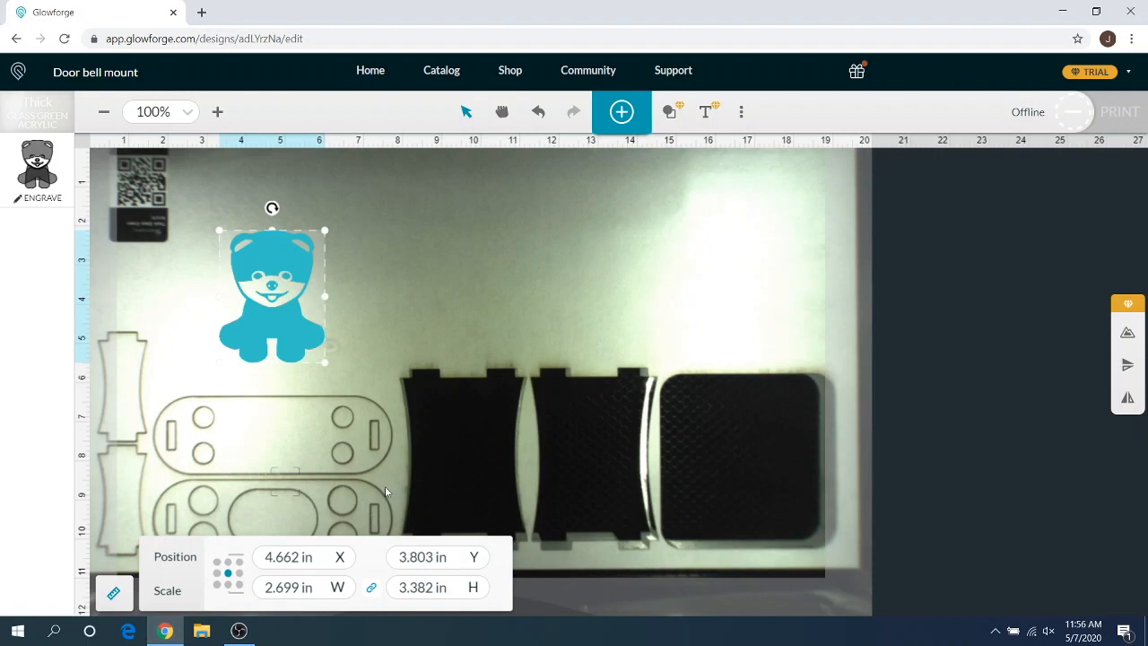
pyautogui.moveTo(682, 301)
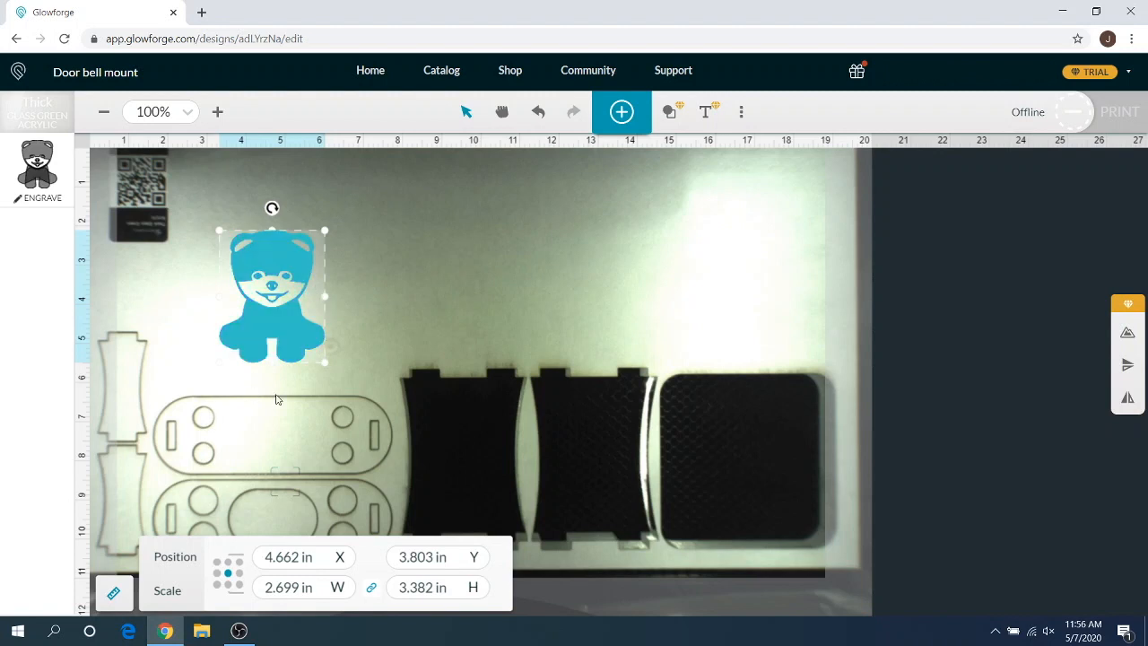
pyautogui.moveTo(447, 325)
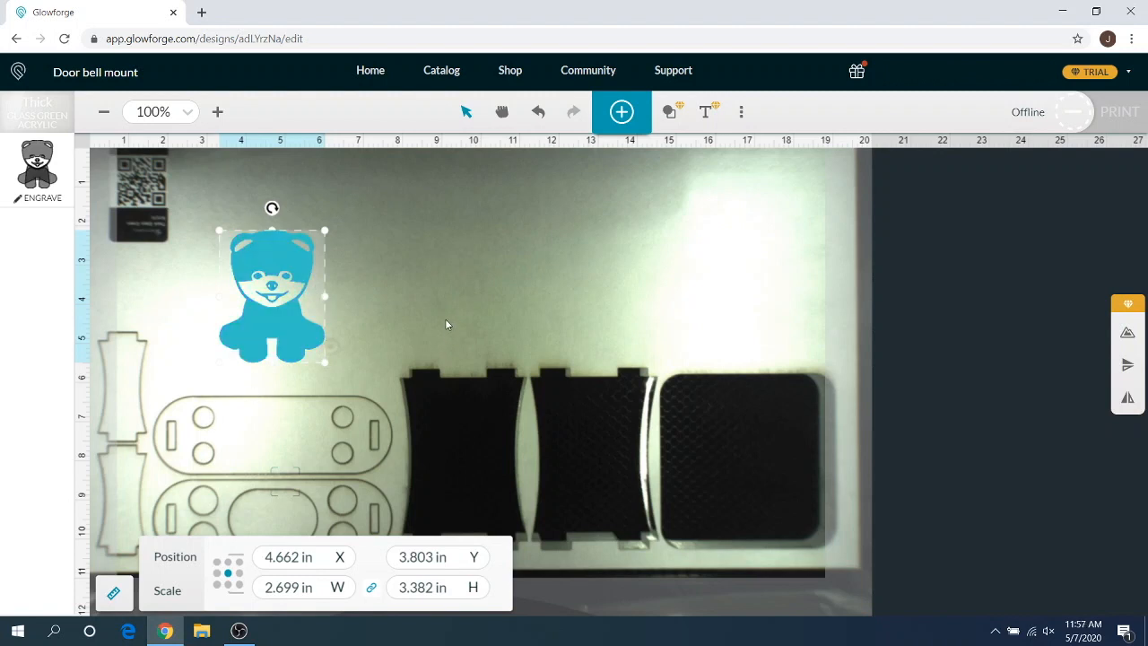
pyautogui.moveTo(741, 111)
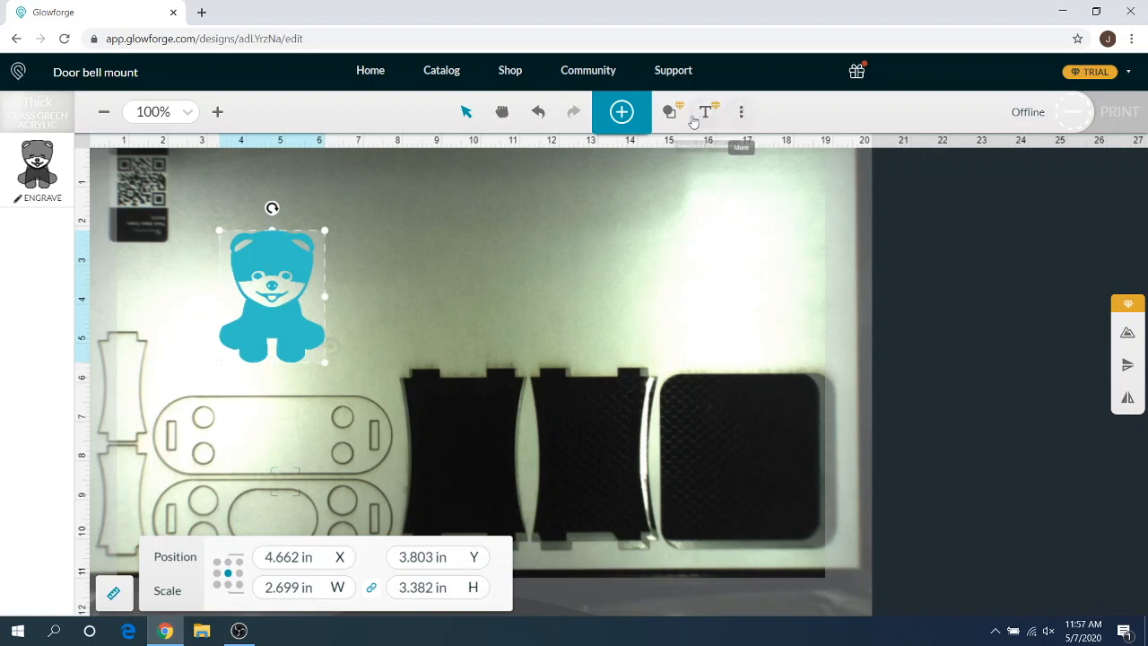
pyautogui.moveTo(669, 111)
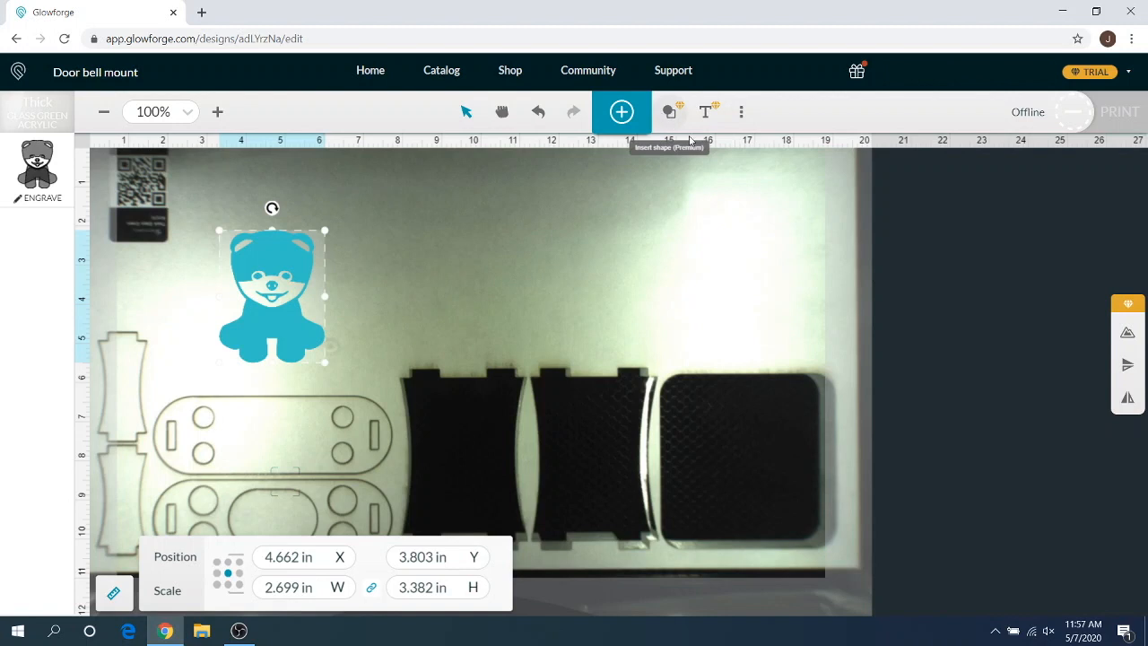
pyautogui.moveTo(750, 260)
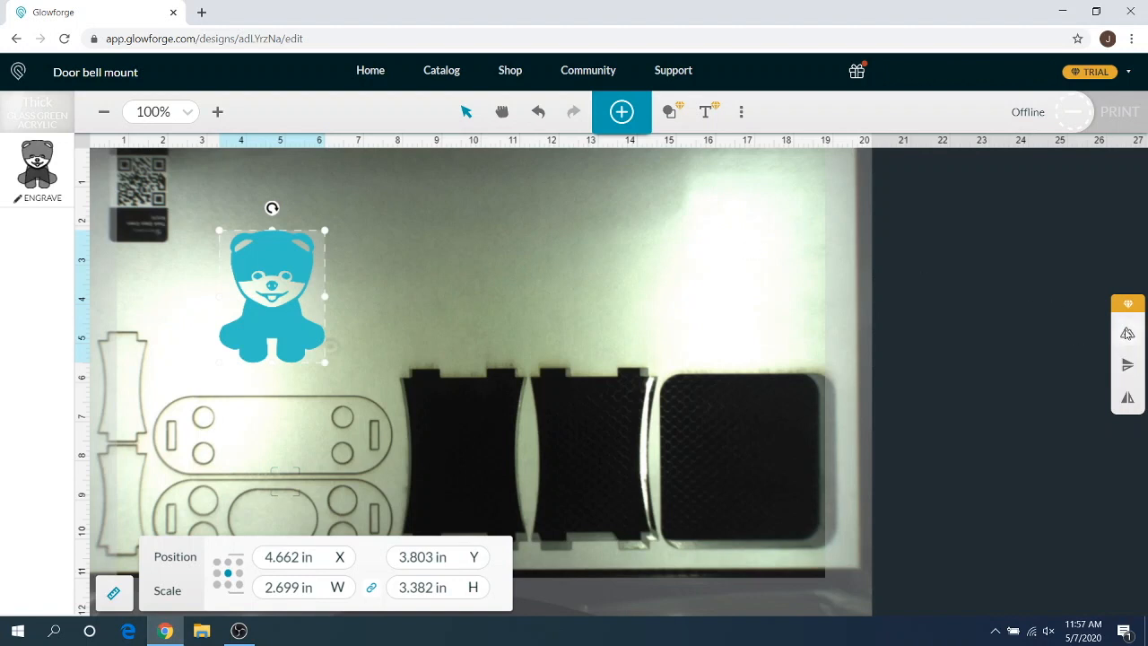
pyautogui.moveTo(1126, 335)
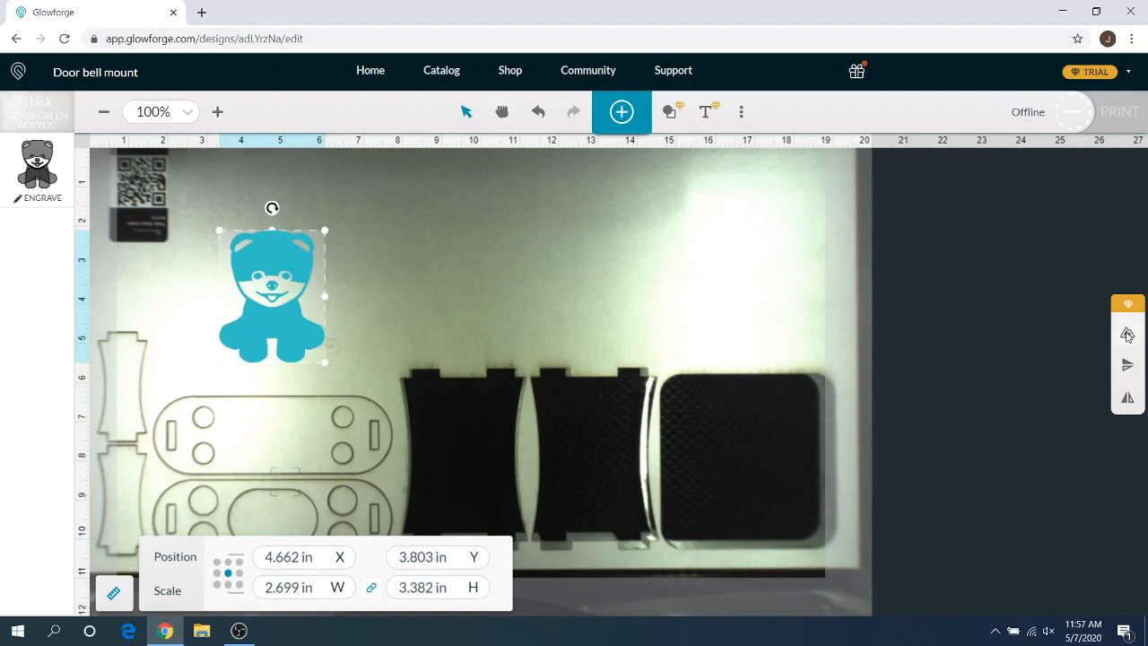
# - Create a new 0.25-inch cut outline around the dog graphic
pyautogui.click(1126, 332)
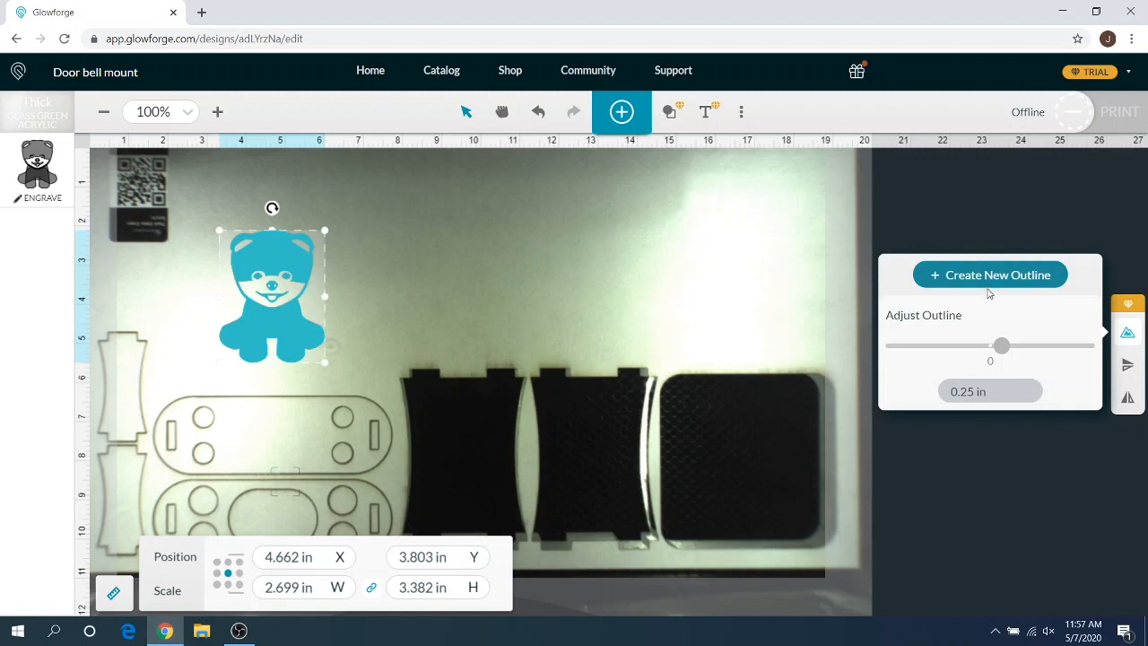
pyautogui.moveTo(1022, 349)
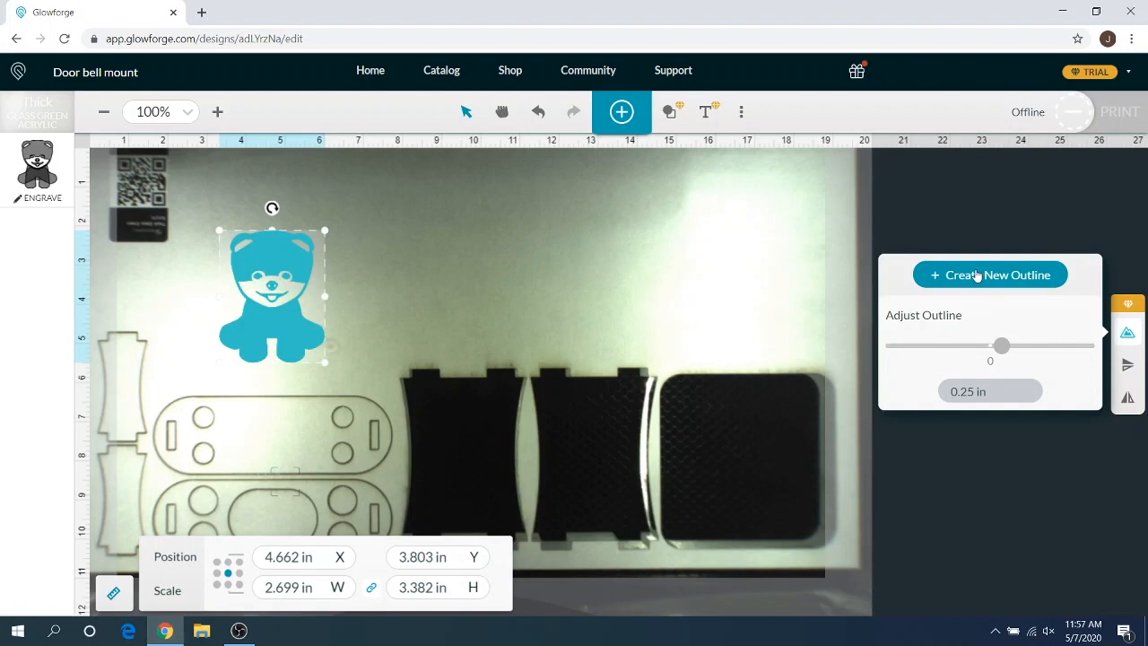
pyautogui.click(990, 275)
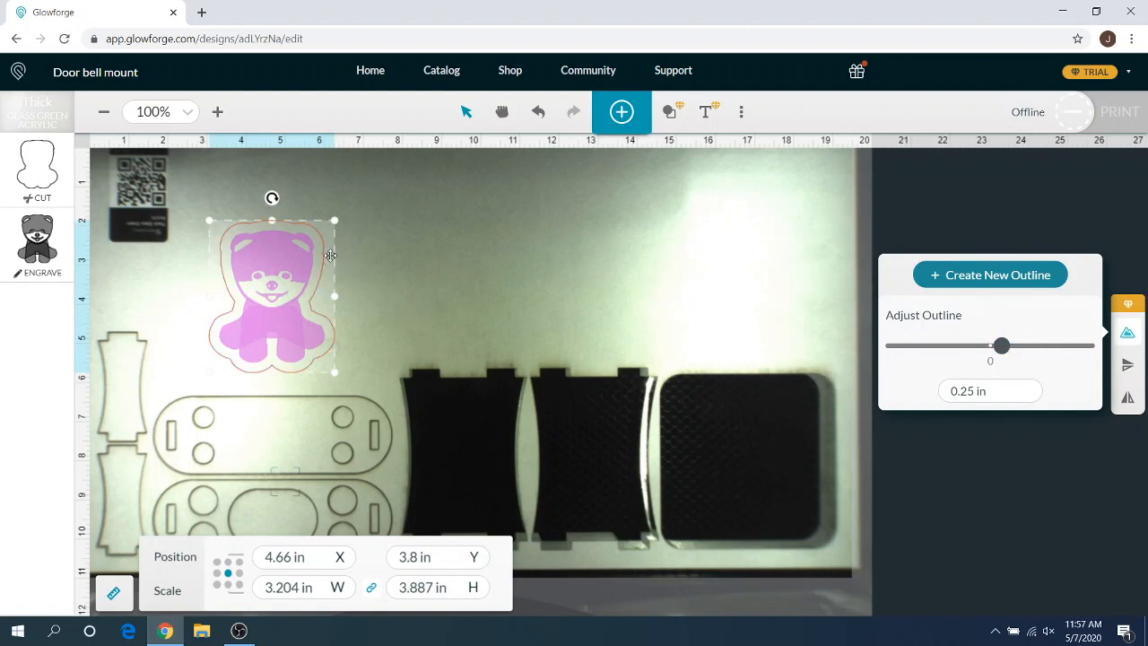
pyautogui.moveTo(337, 345)
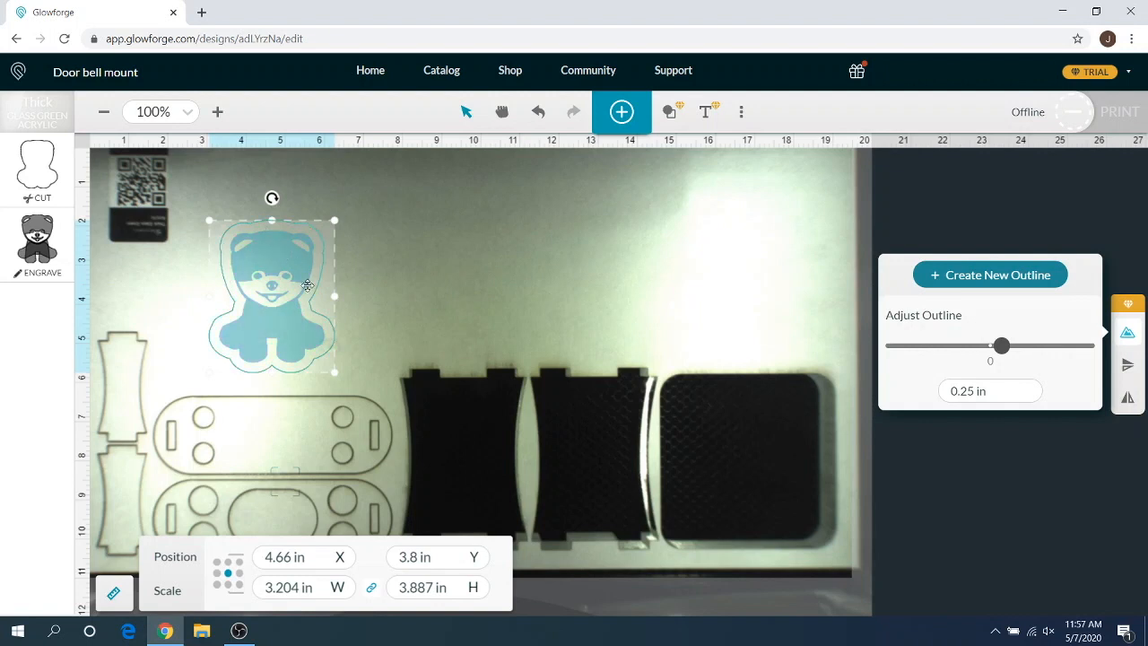
# - Adjust the outline offset slider until it reads 0.591 in
pyautogui.moveTo(1001, 344); pyautogui.dragTo(1018, 344)
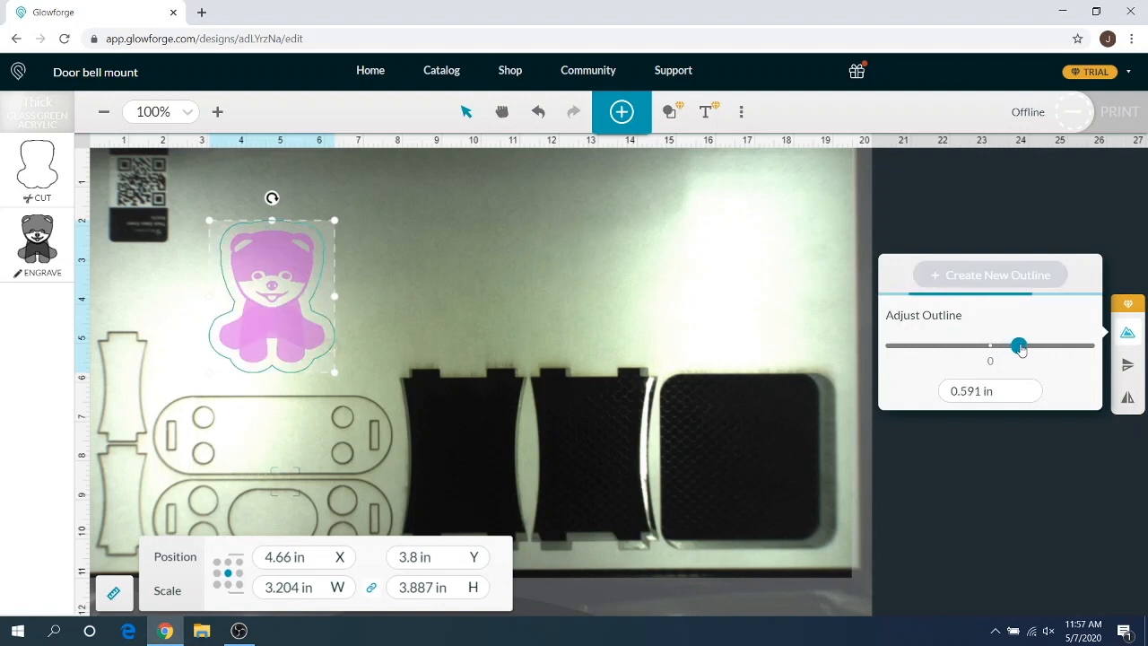
pyautogui.moveTo(1018, 344); pyautogui.dragTo(1002, 345)
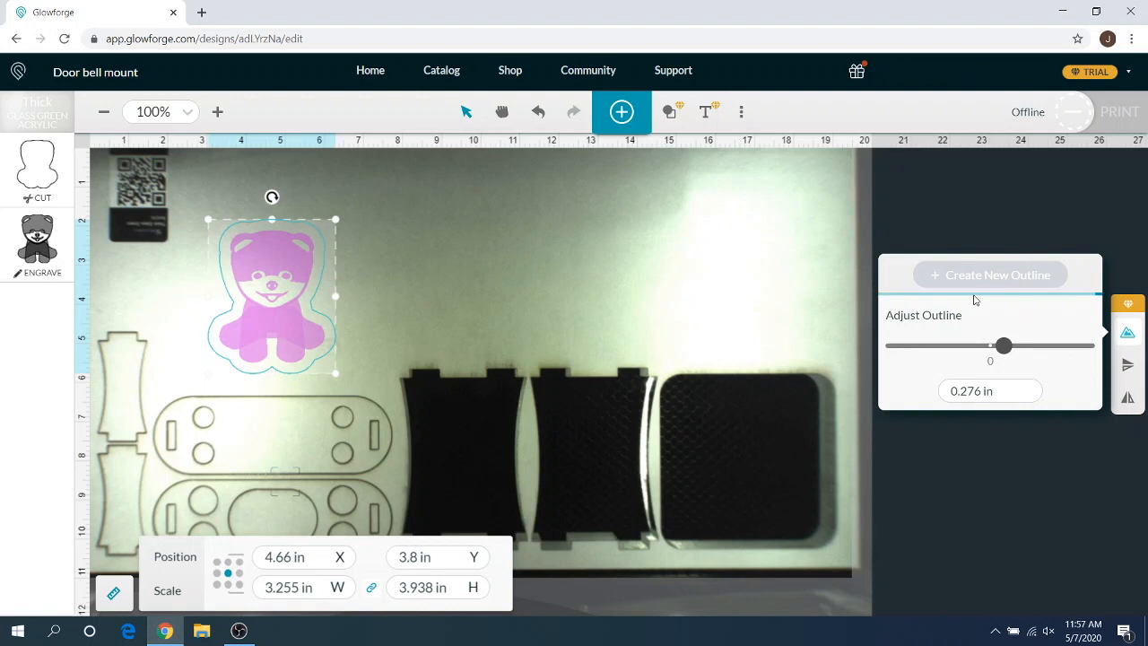
pyautogui.moveTo(1003, 344); pyautogui.dragTo(1019, 344)
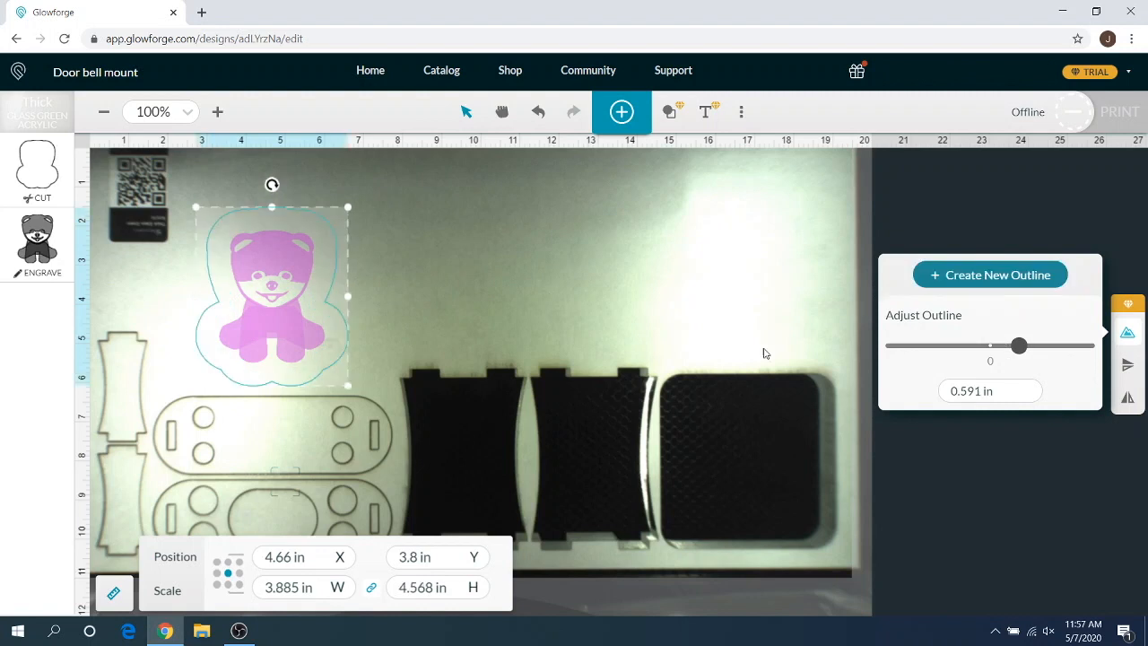
pyautogui.moveTo(365, 309)
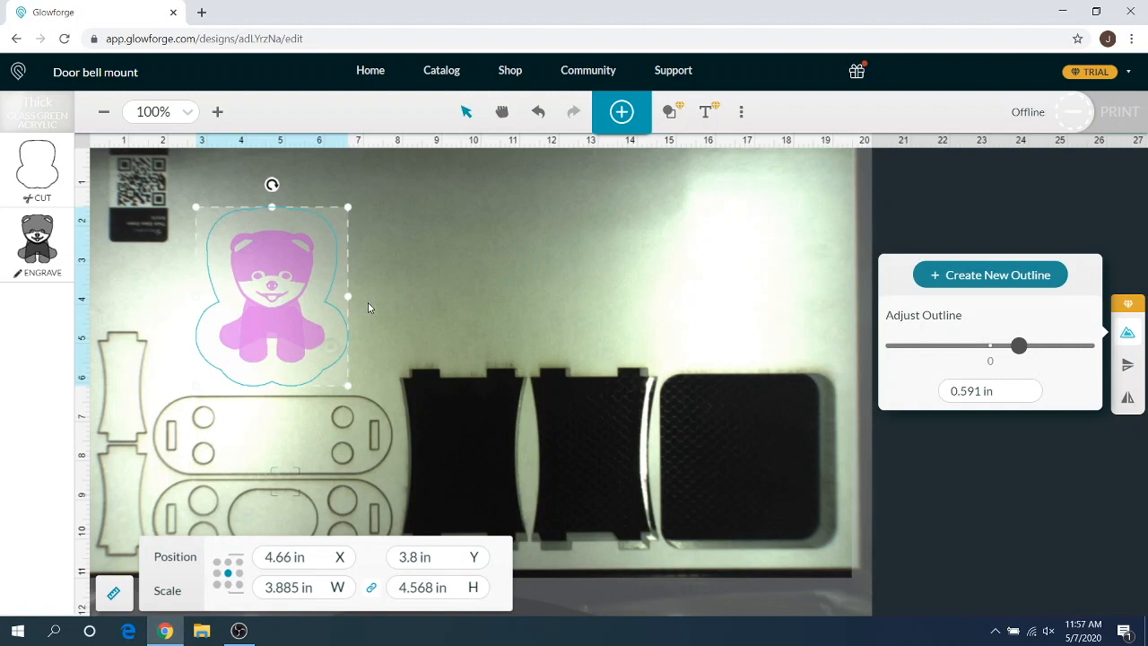
pyautogui.moveTo(561, 273)
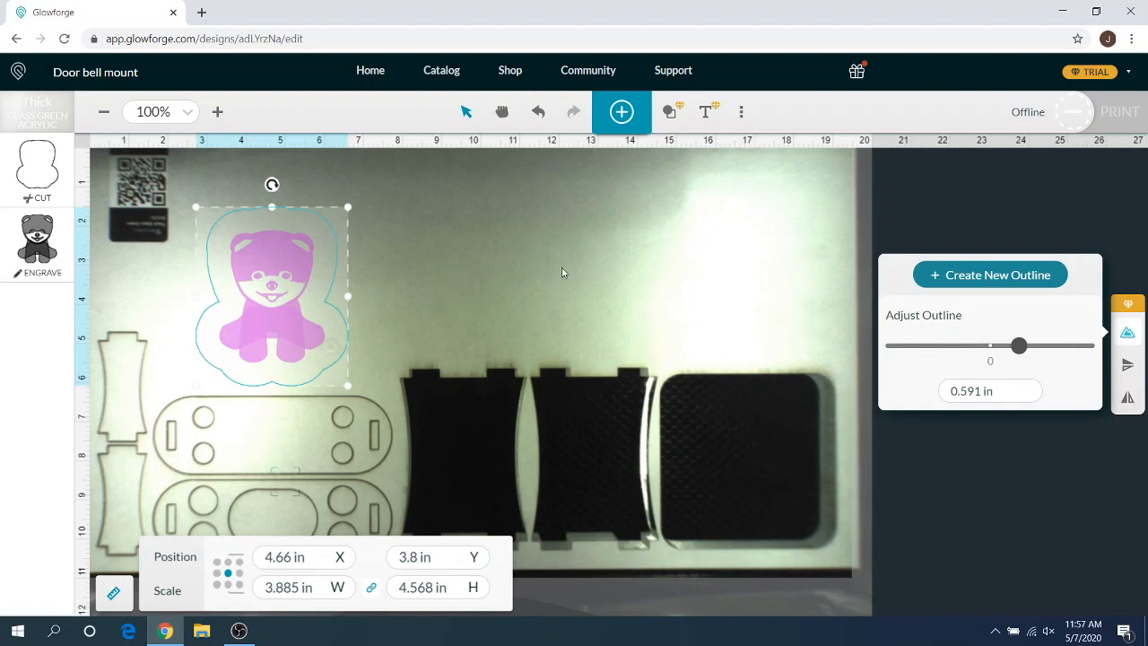
pyautogui.moveTo(1128, 366)
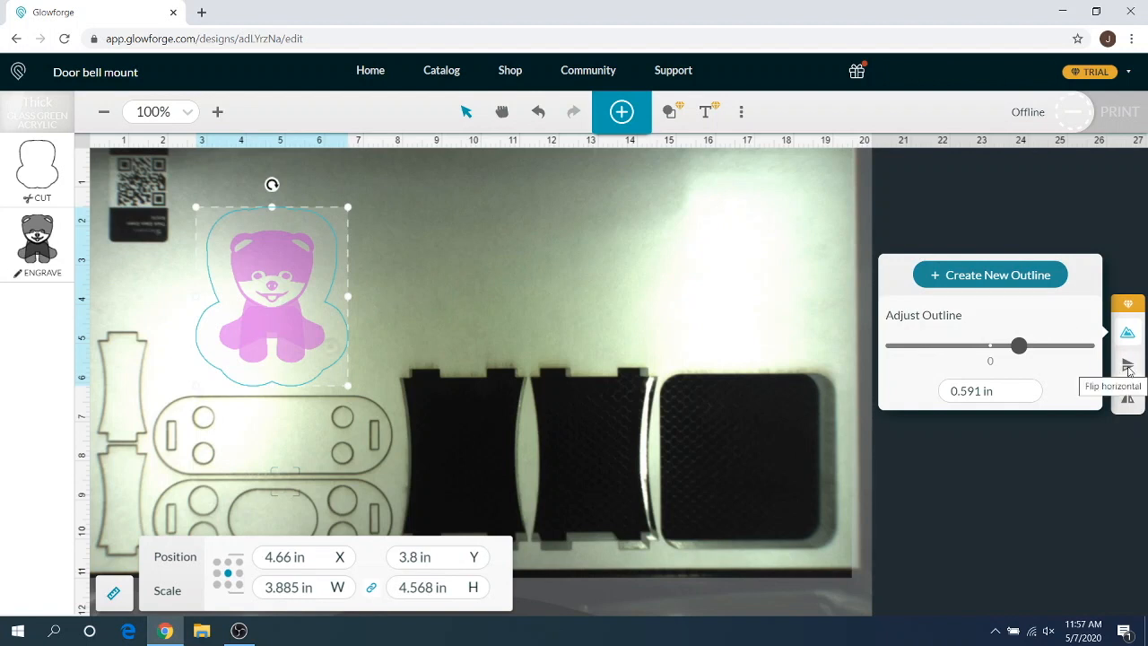
pyautogui.moveTo(1127, 380)
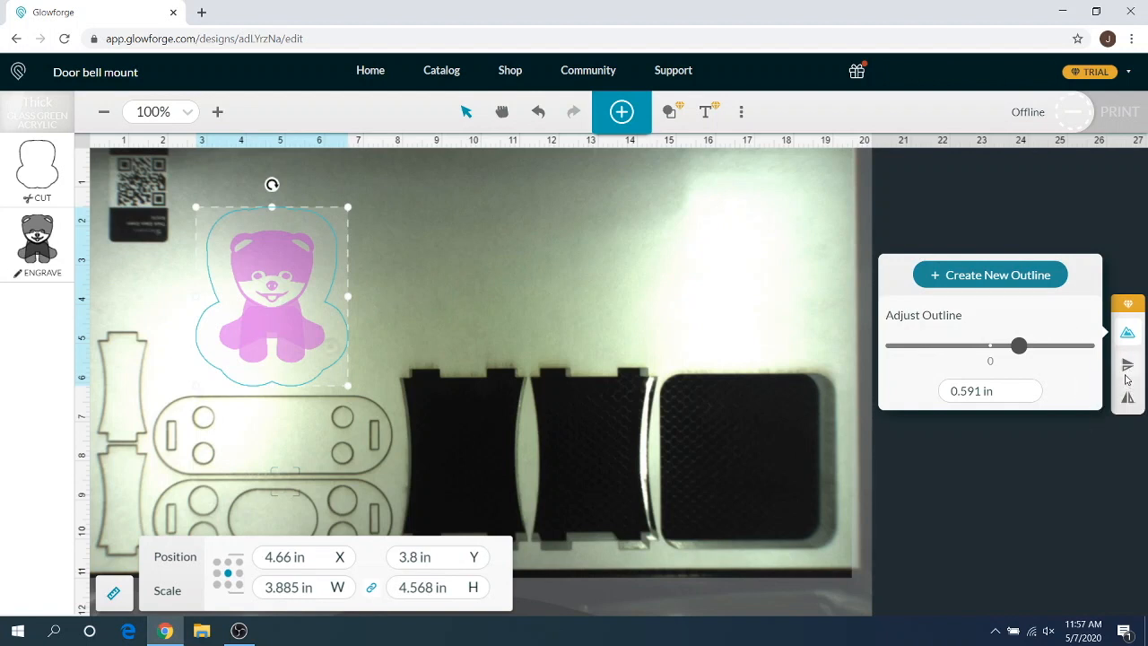
pyautogui.moveTo(1126, 366)
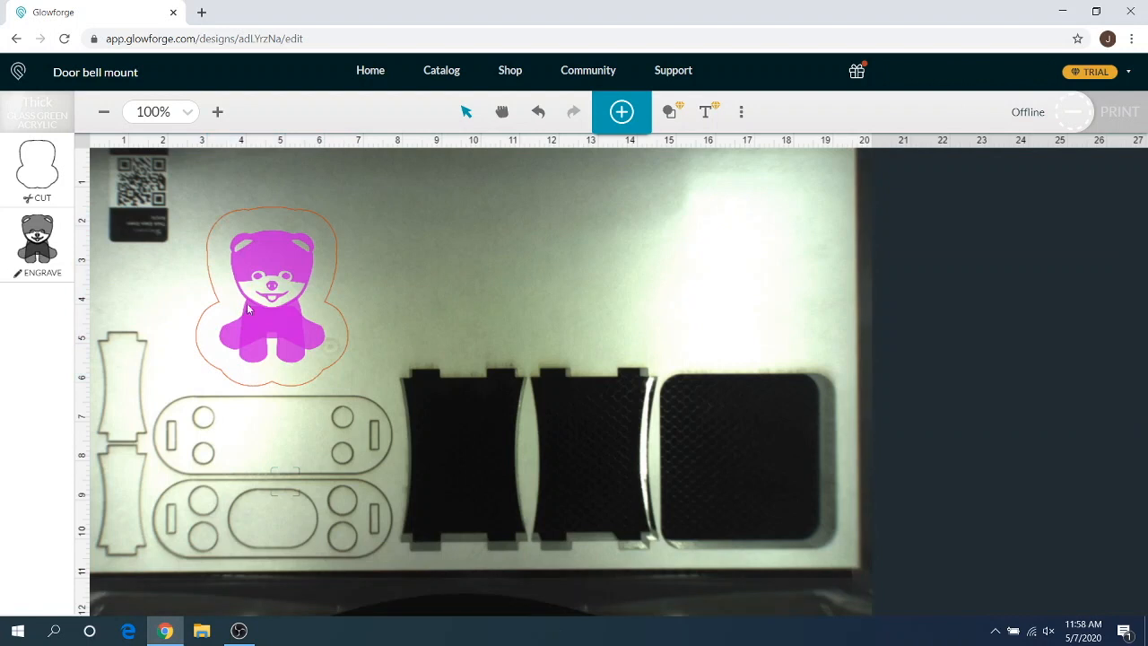
pyautogui.moveTo(441, 287)
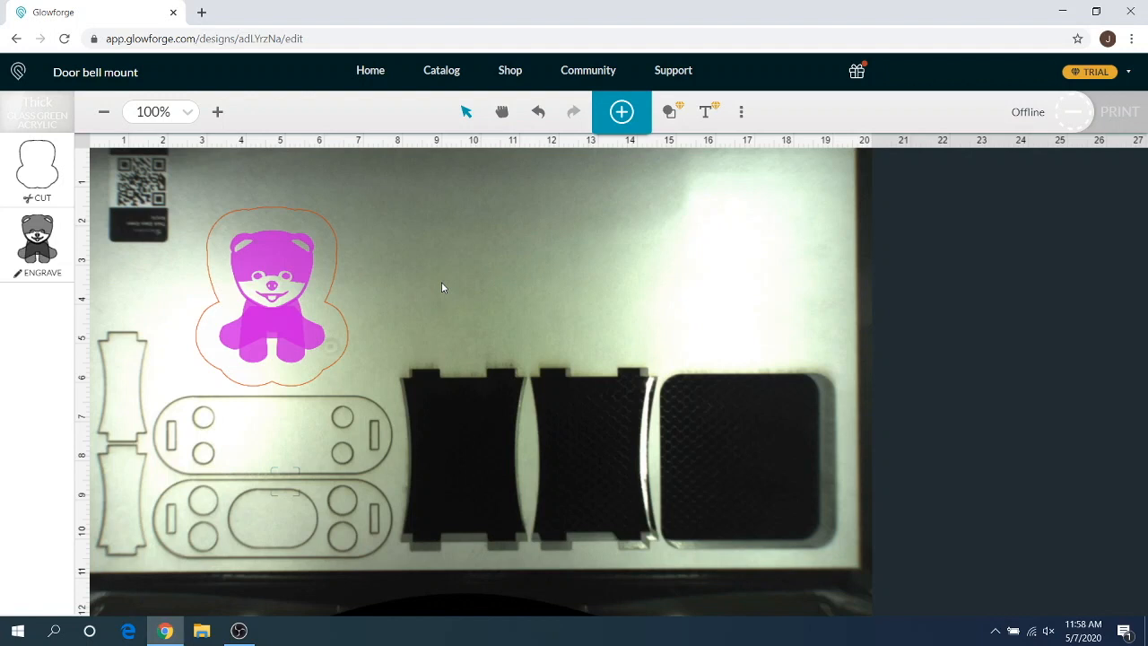
# - Select the dog graphic and hide then reshow its position and size panel
pyautogui.click(272, 296)
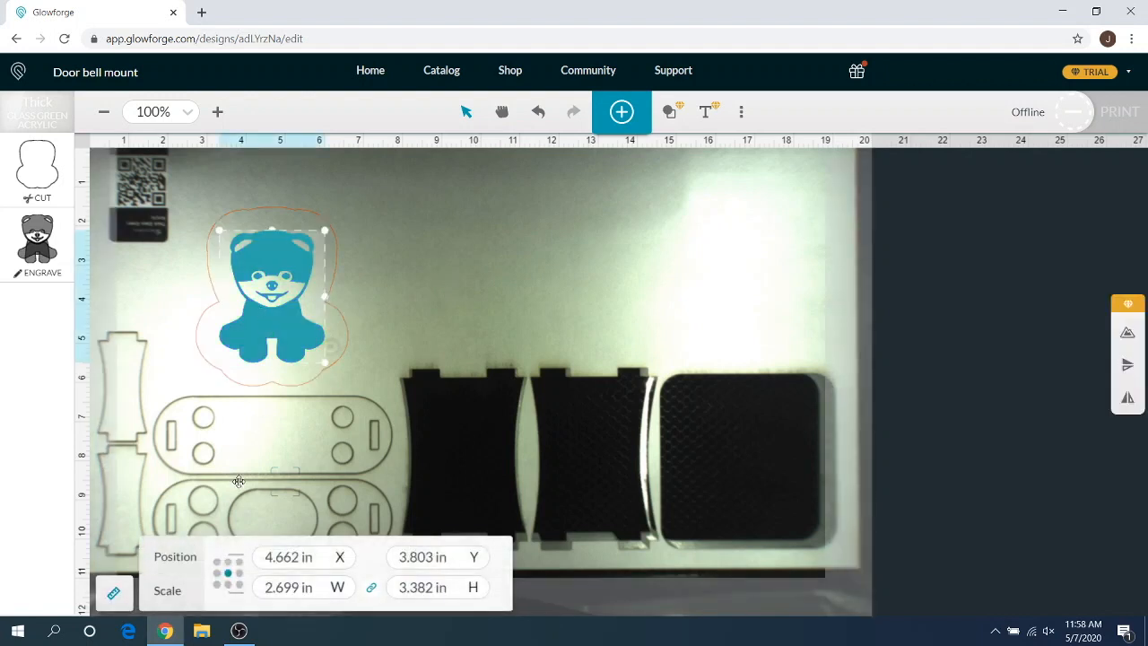
pyautogui.click(114, 592)
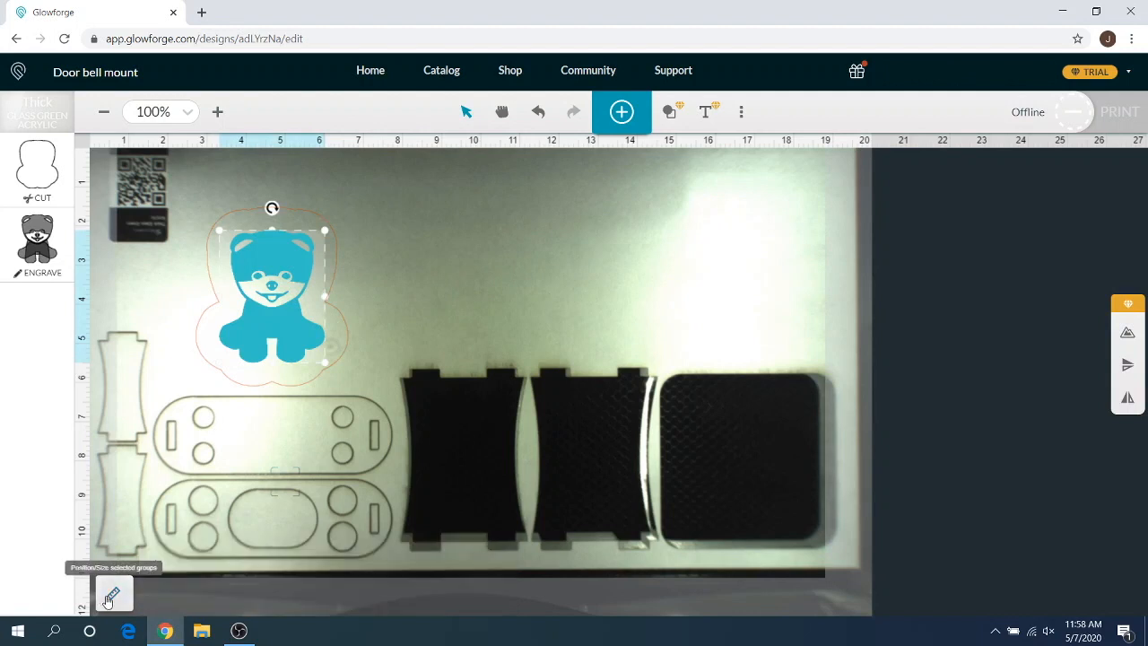
pyautogui.click(113, 593)
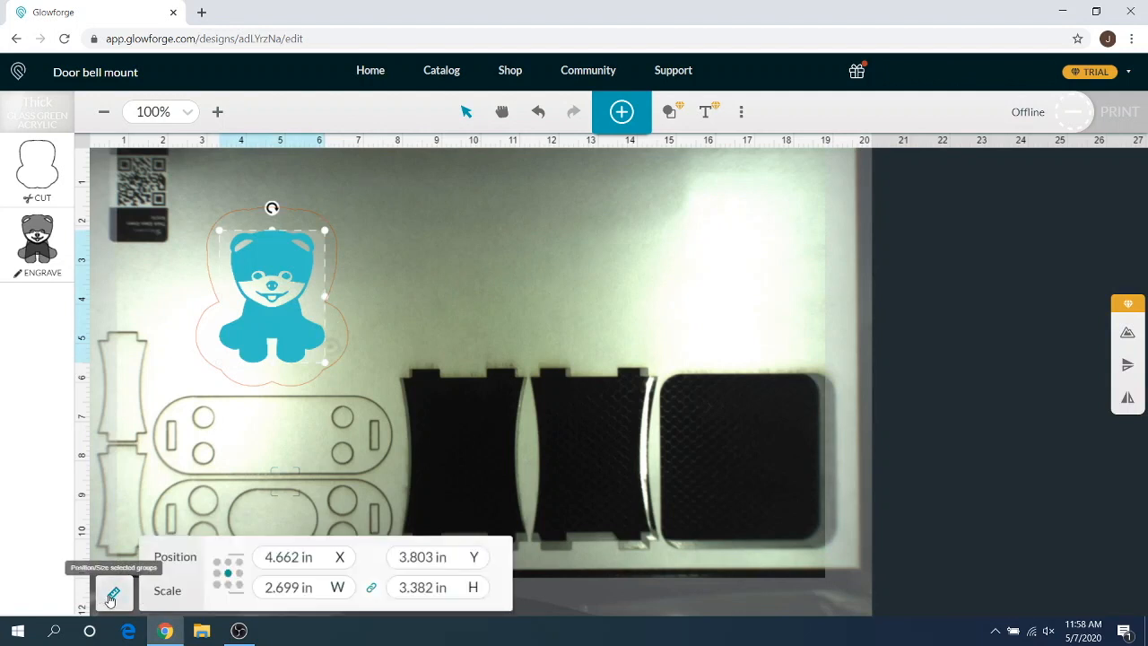